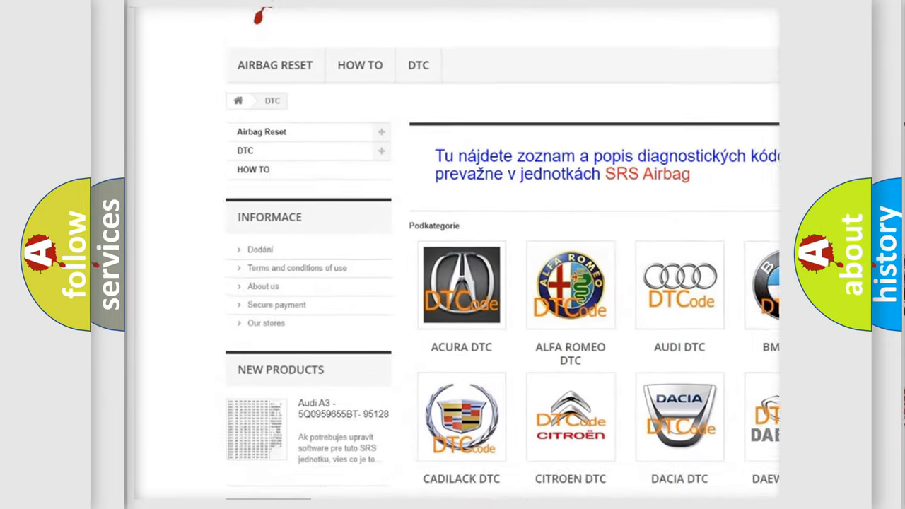
pyautogui.scroll(-3)
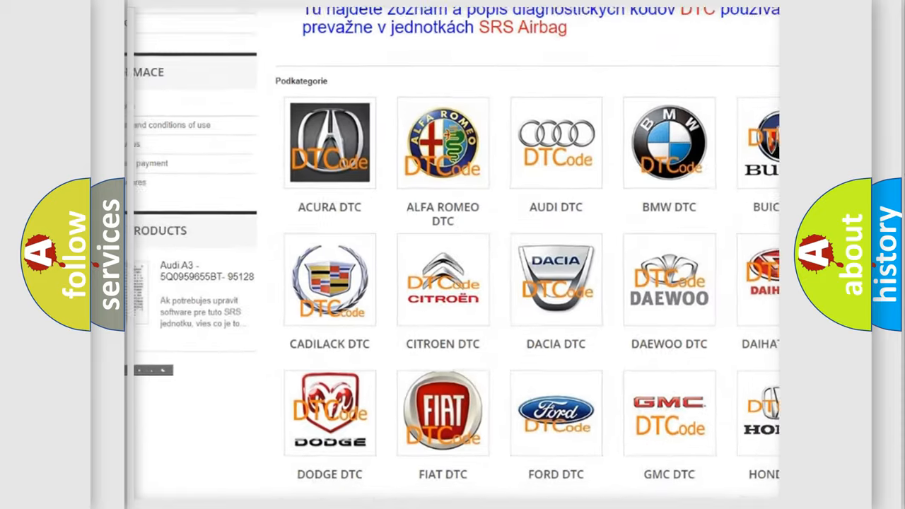
pyautogui.scroll(-3)
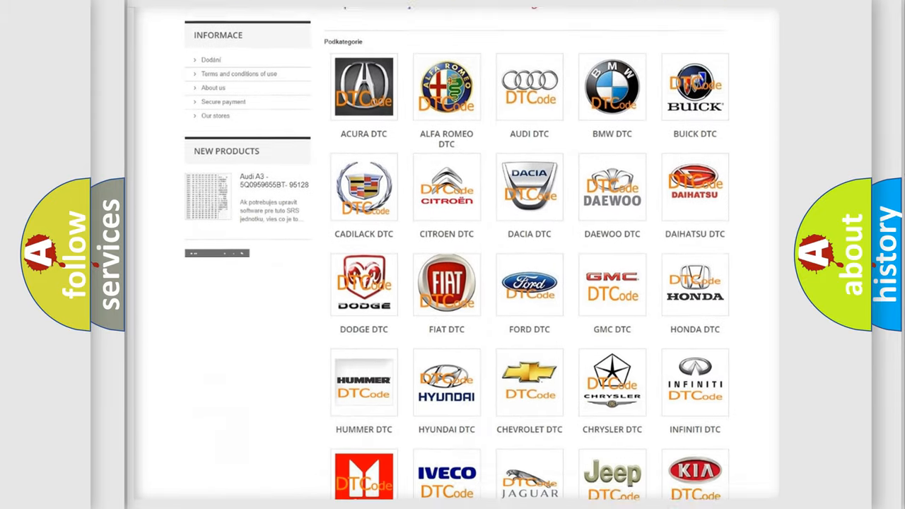
pyautogui.scroll(-3)
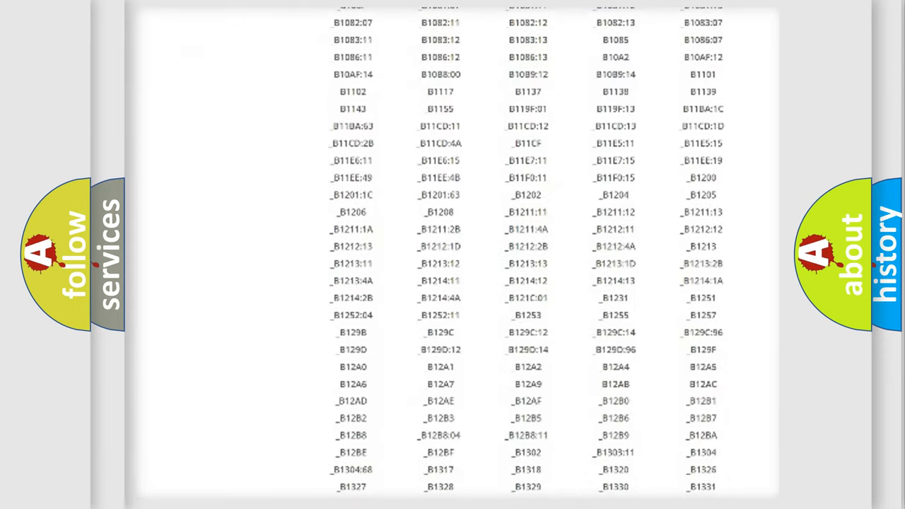
pyautogui.scroll(-3)
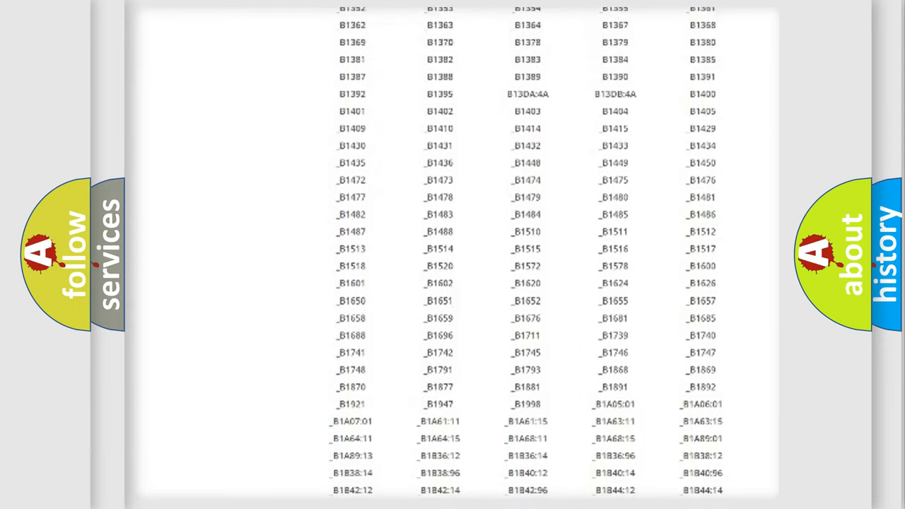